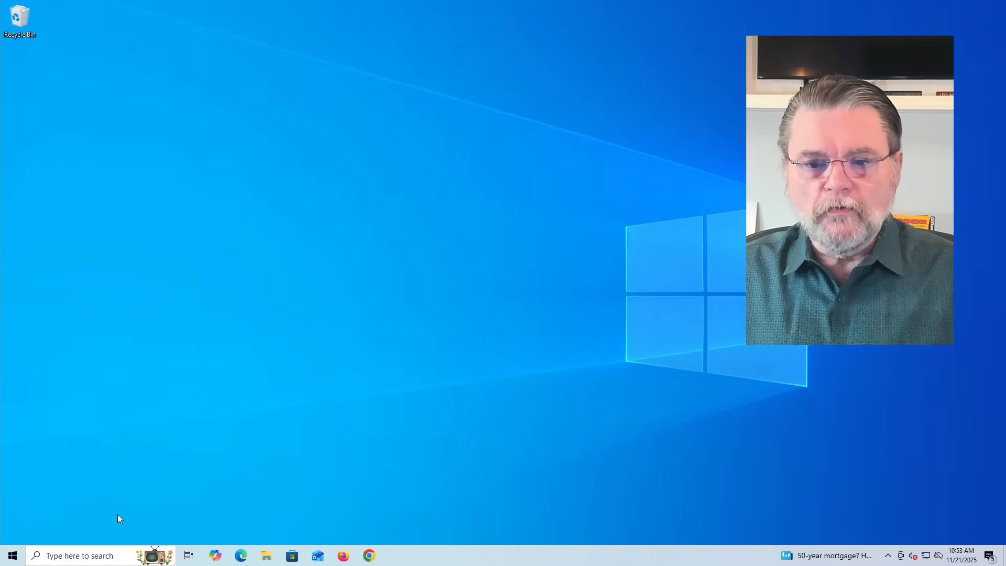
Step: Open the Run box from the Start button's quick menu to launch Command Prompt
right_click(12, 556)
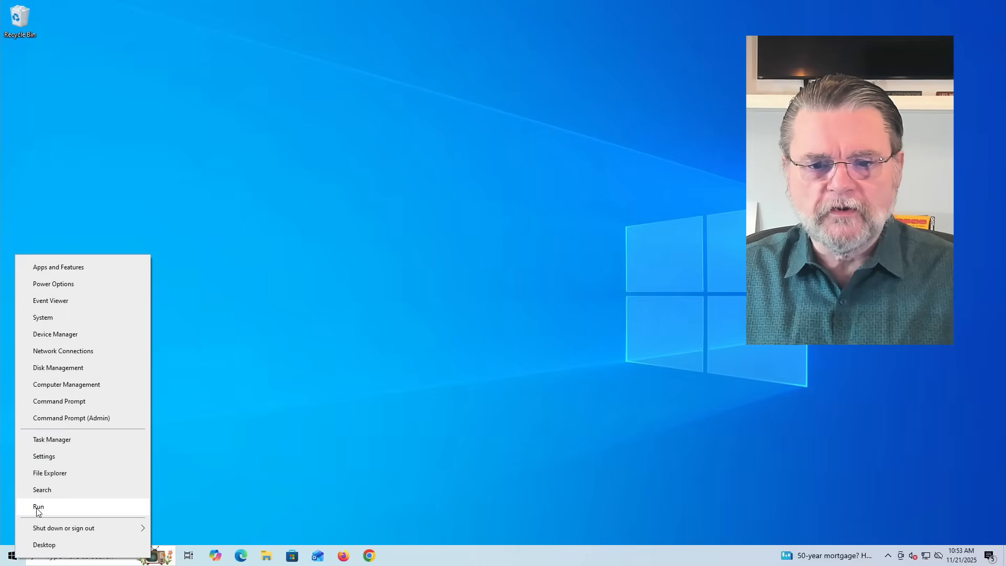
click(59, 401)
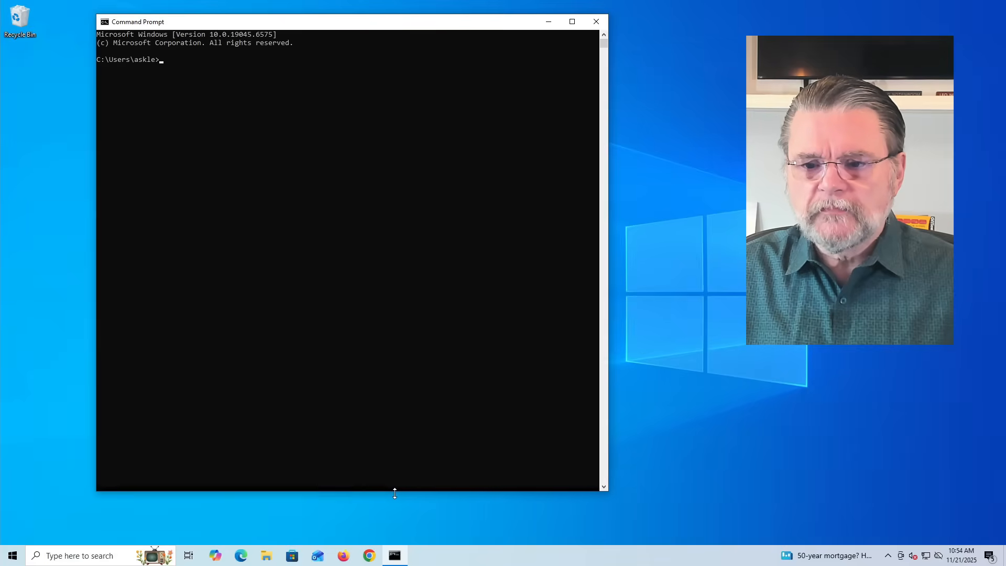
Step: Run winget list, accept the msstore source agreement with Y, and review the installed packages output
text(w)
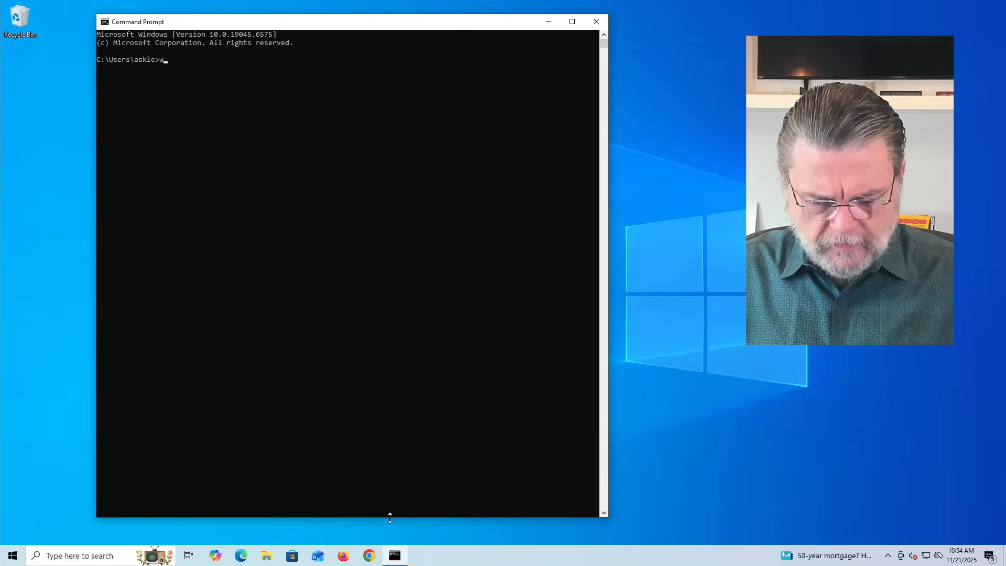
text(inget l)
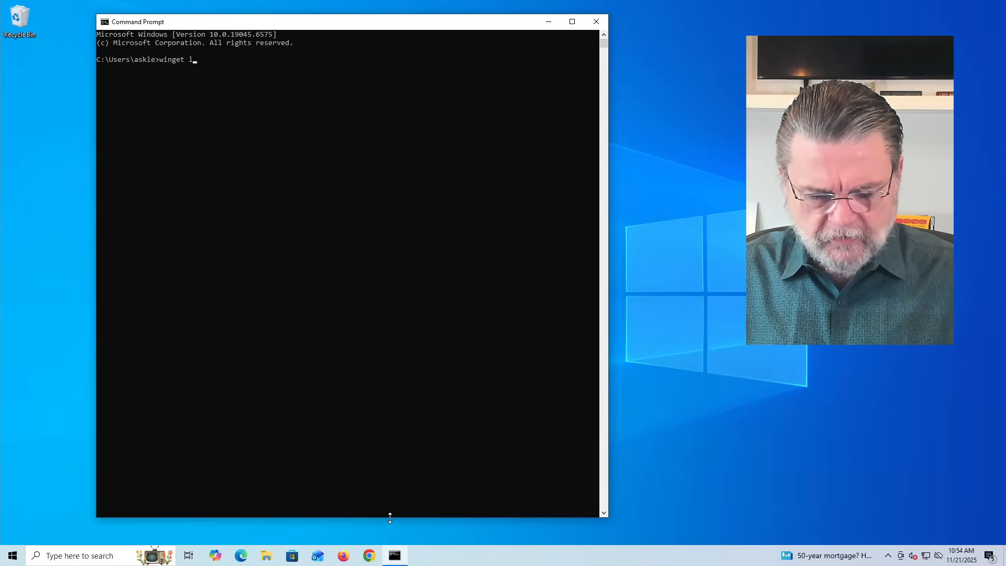
text(ist)
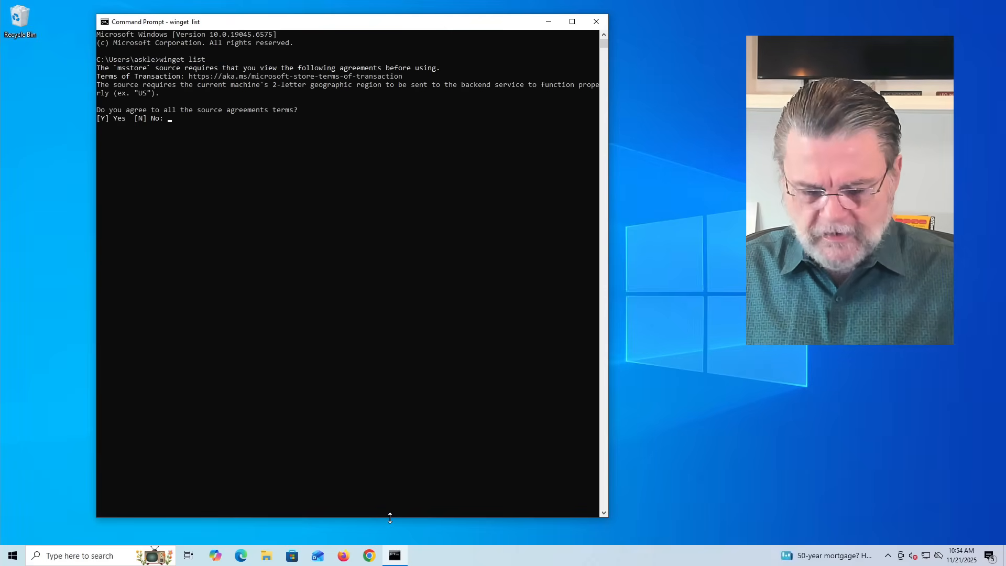
text(Y)
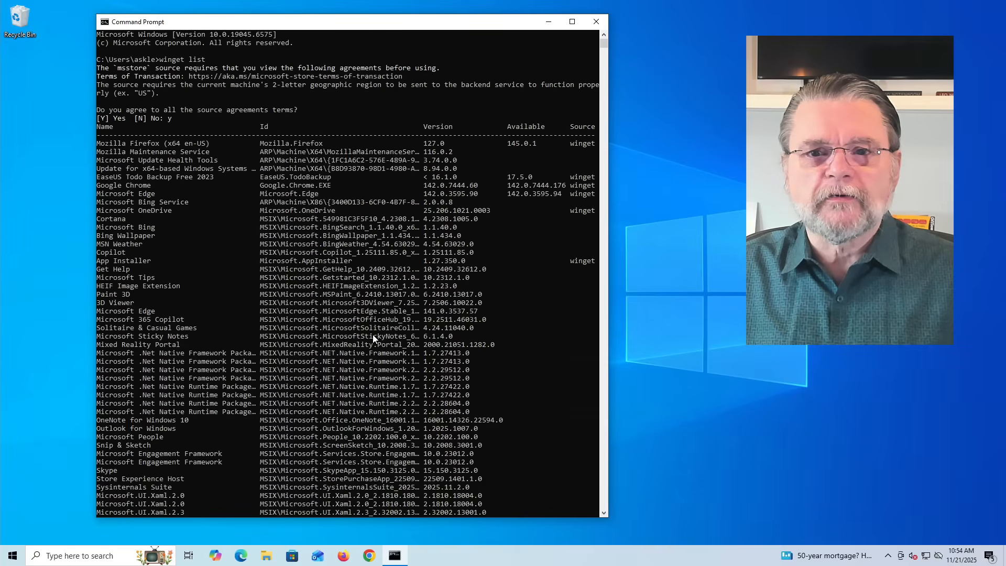
scroll(down, 3)
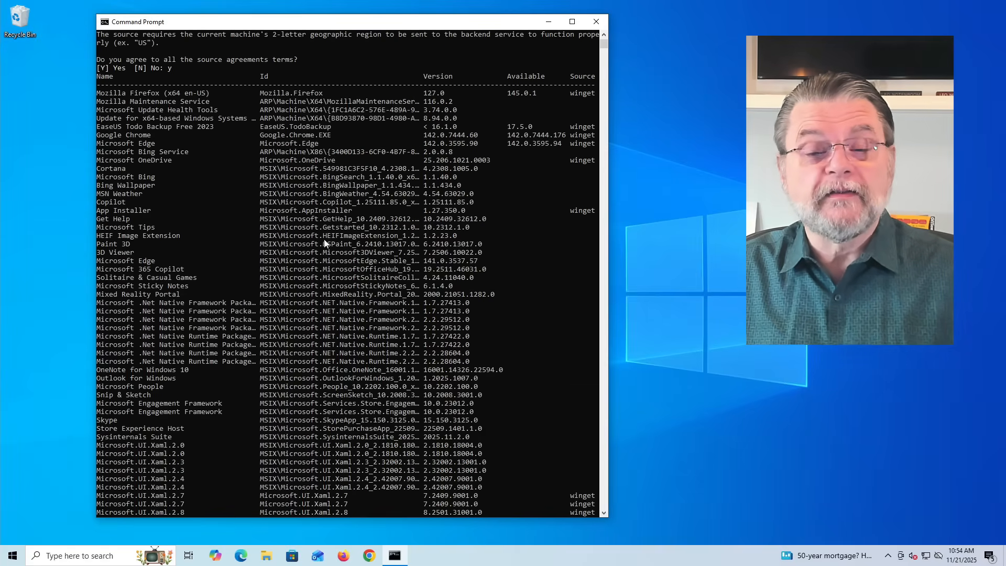
mouse_move(172, 136)
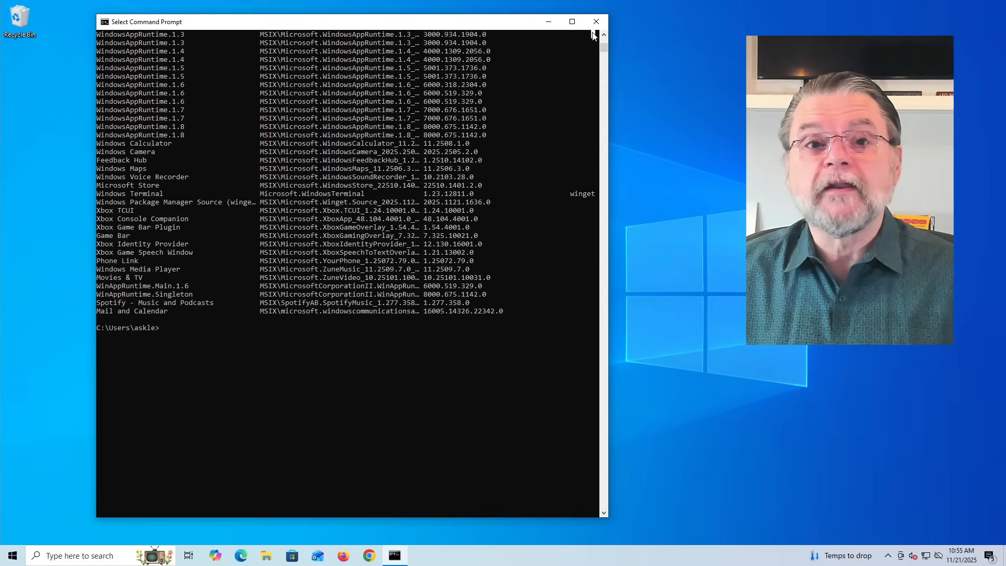
Step: Close Command Prompt, install UniGetUI from Microsoft Store by searching 'uniget', then close the Store
click(241, 556)
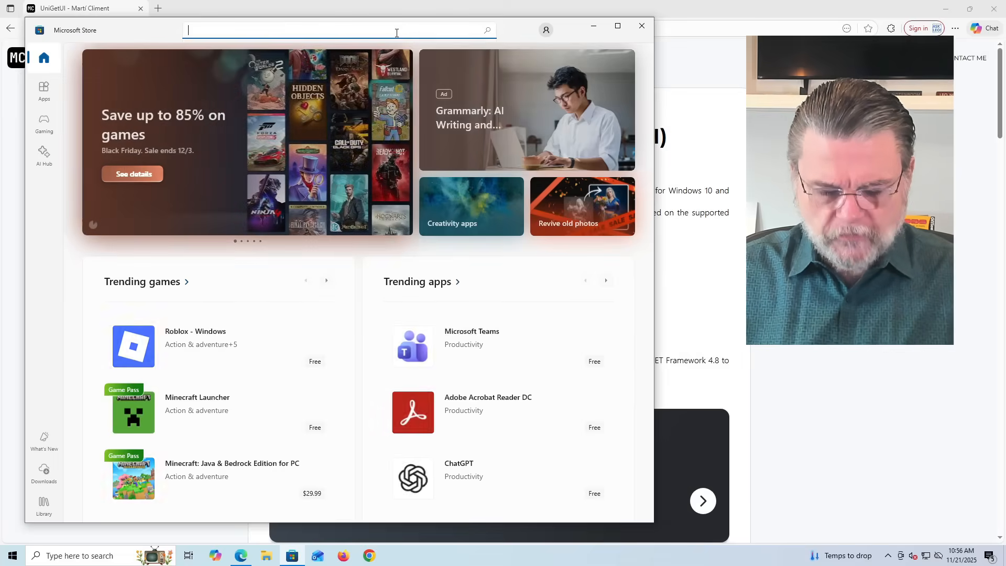
text(unigetui\)
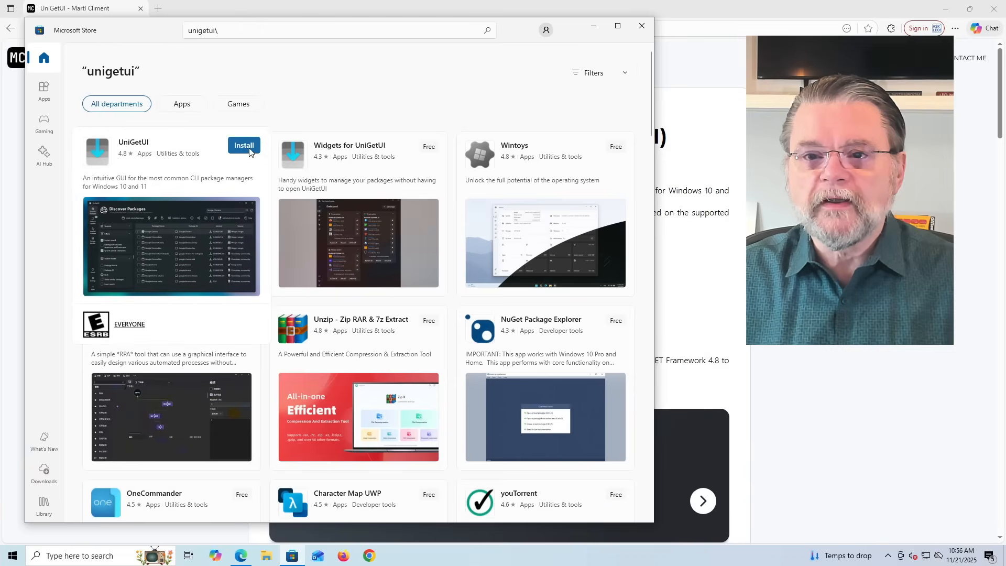
click(245, 145)
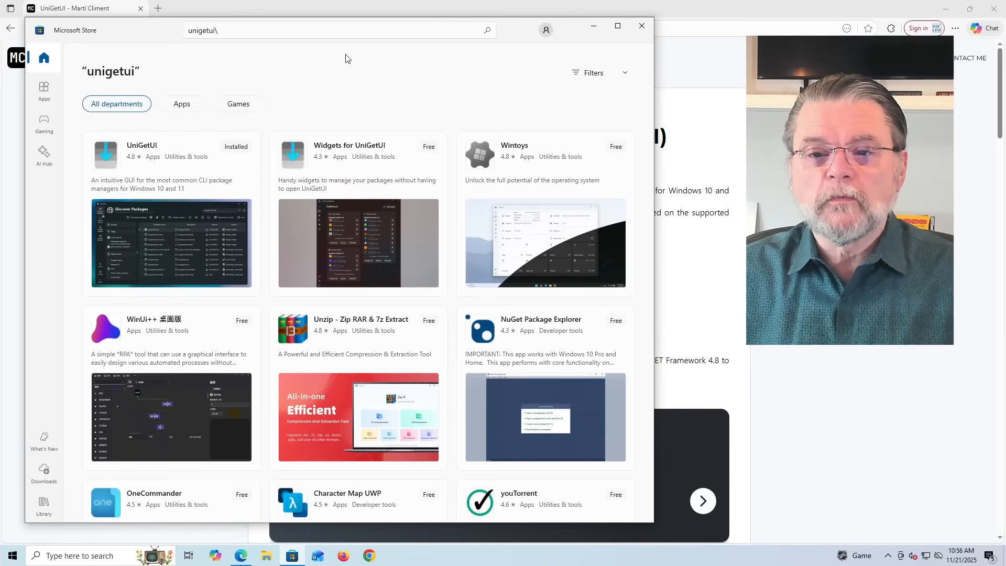
click(141, 145)
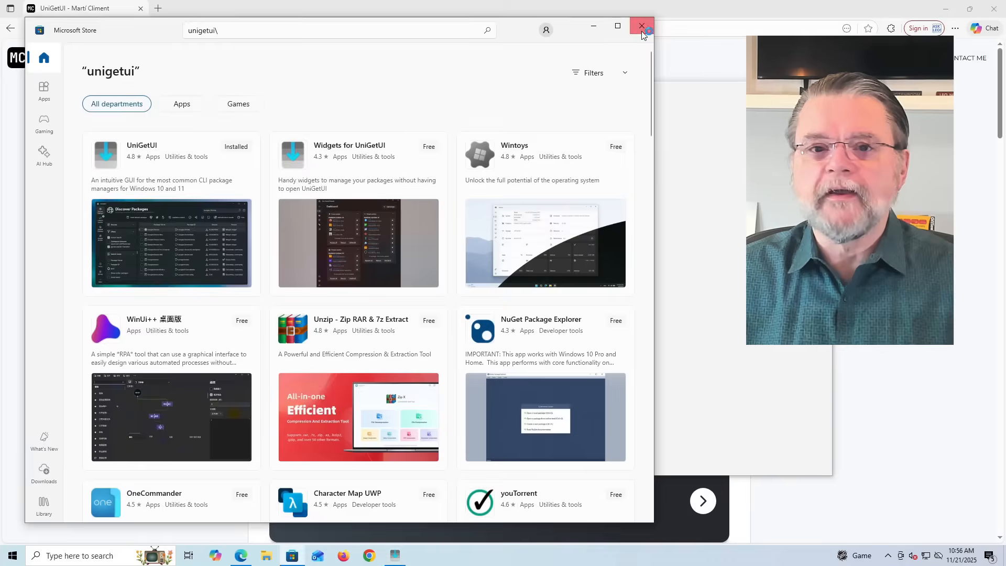
click(641, 26)
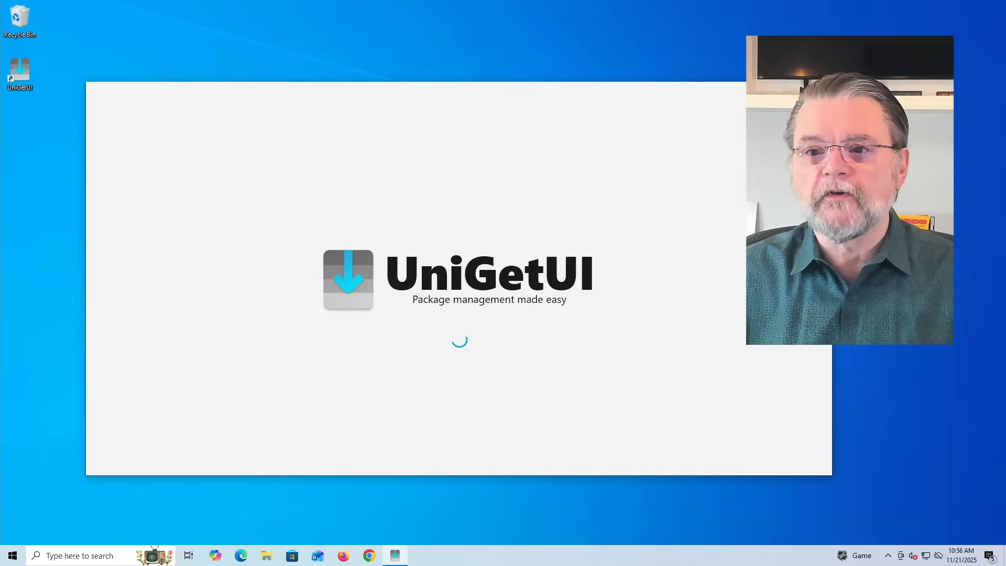
mouse_move(541, 40)
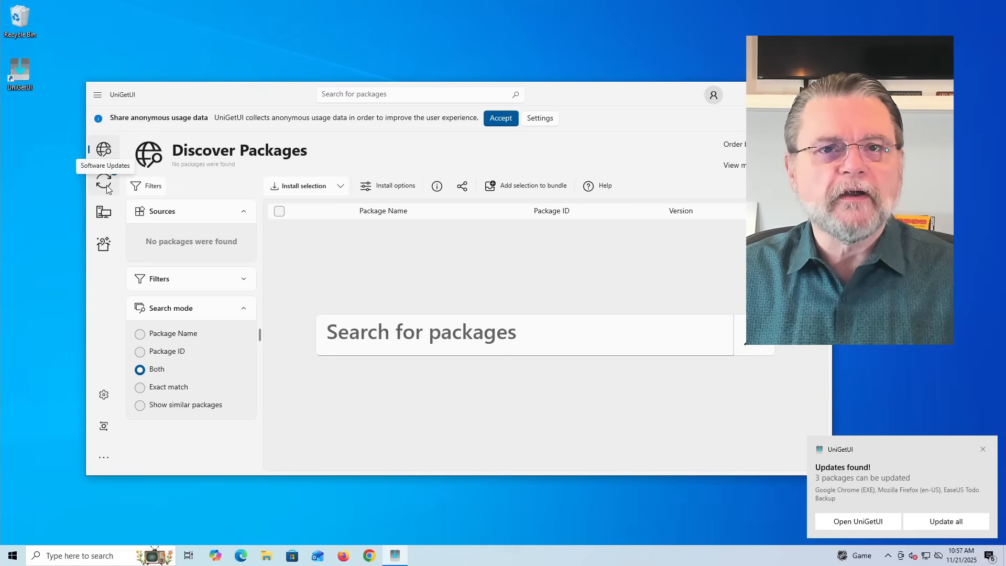
Step: Start updating the checked packages from the Software Updates page
click(104, 186)
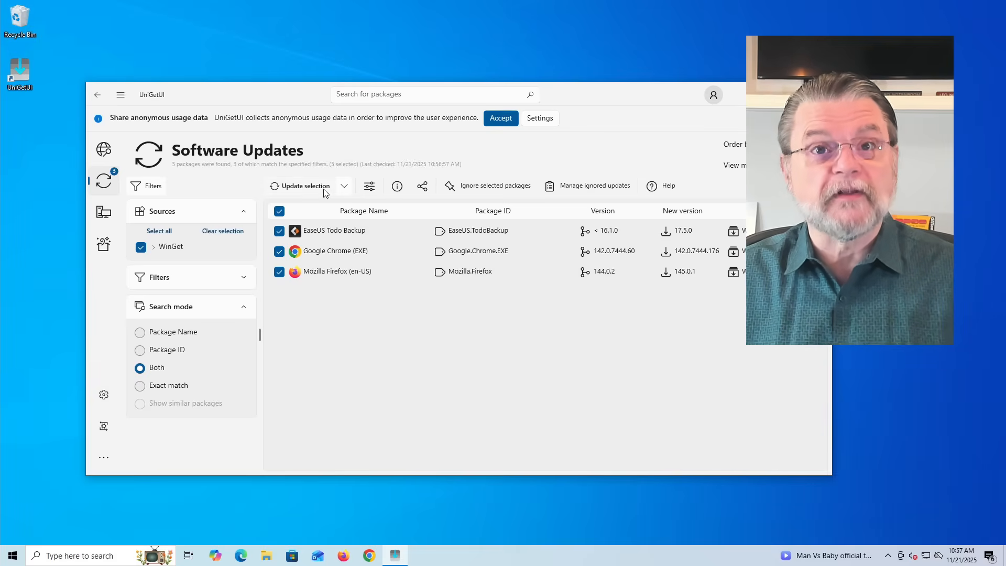
click(305, 185)
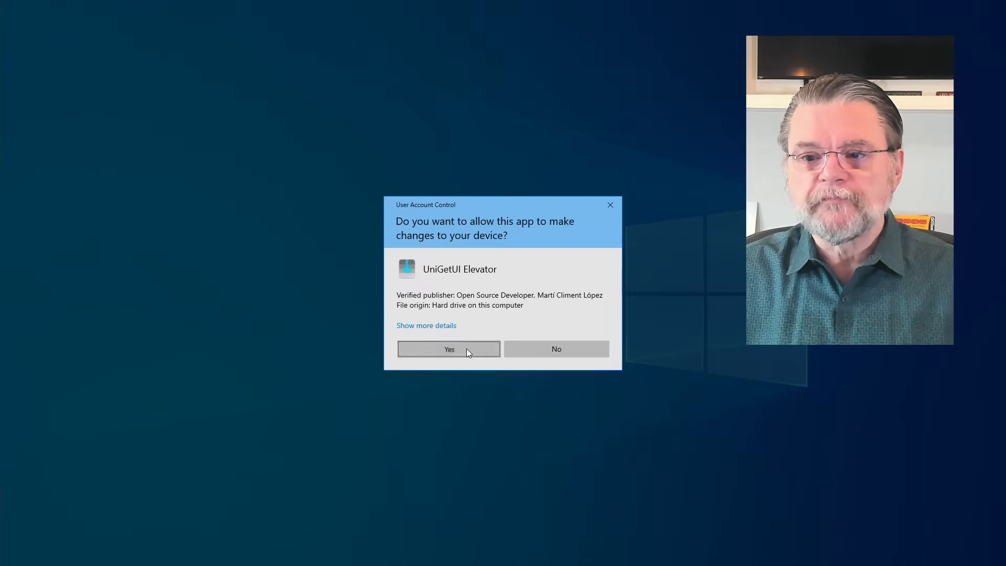
Step: Approve the User Account Control prompt for UniGetUI Elevator
click(449, 348)
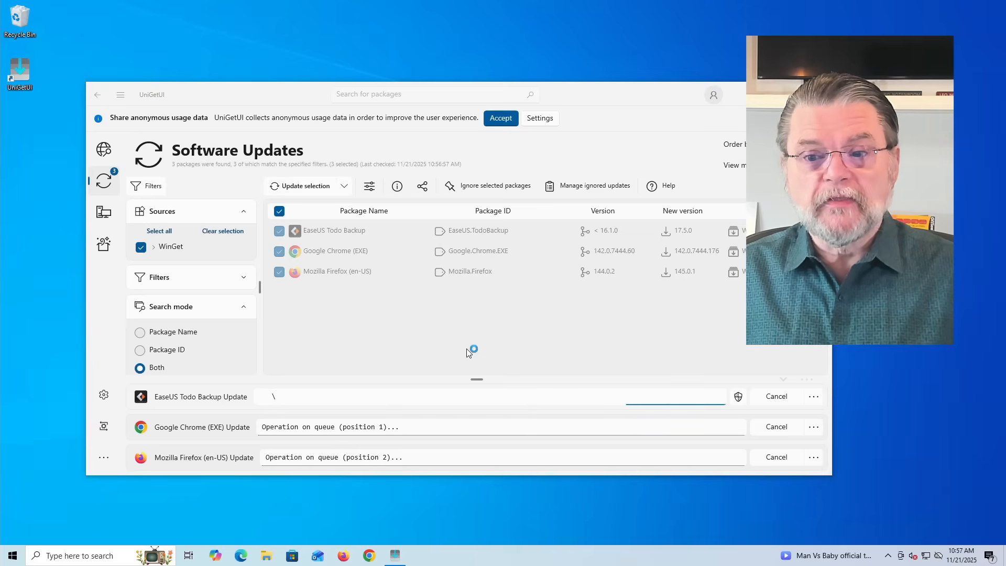
mouse_move(468, 354)
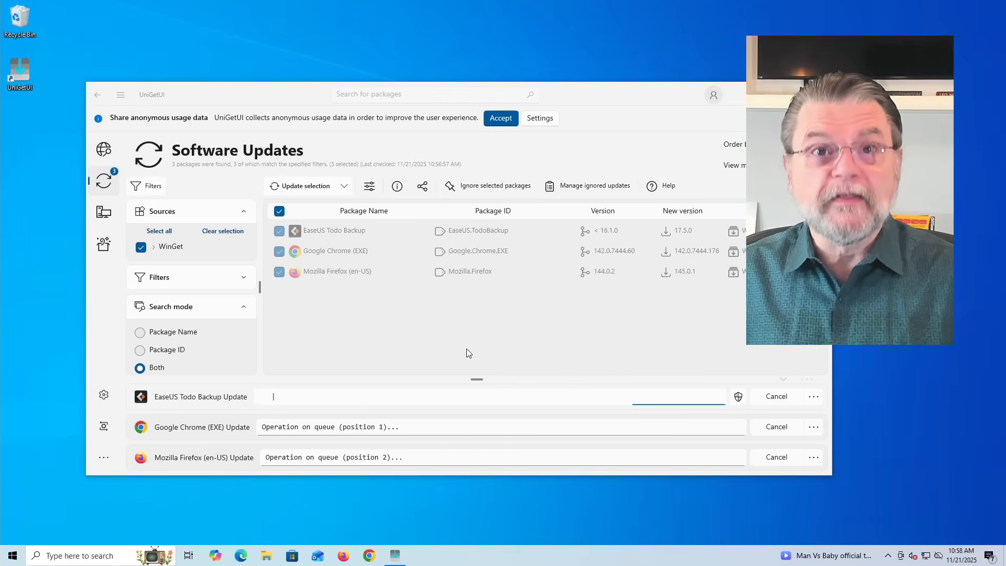
Step: Wait while EaseUS Todo Backup updates with Chrome and Firefox queued
text(\)
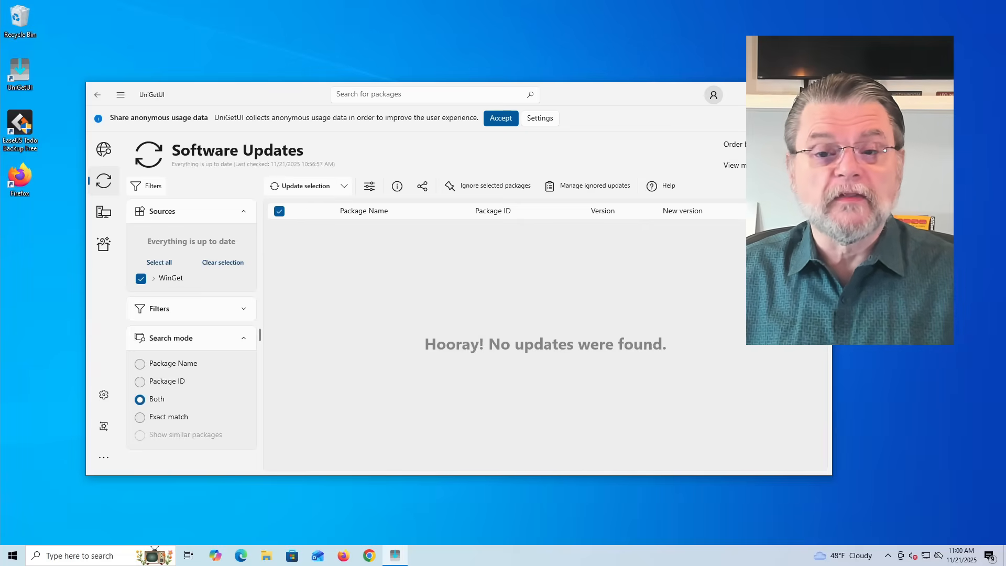
Step: Show the Installed Packages page listing 100 packages from WinGet and Local sources
click(104, 212)
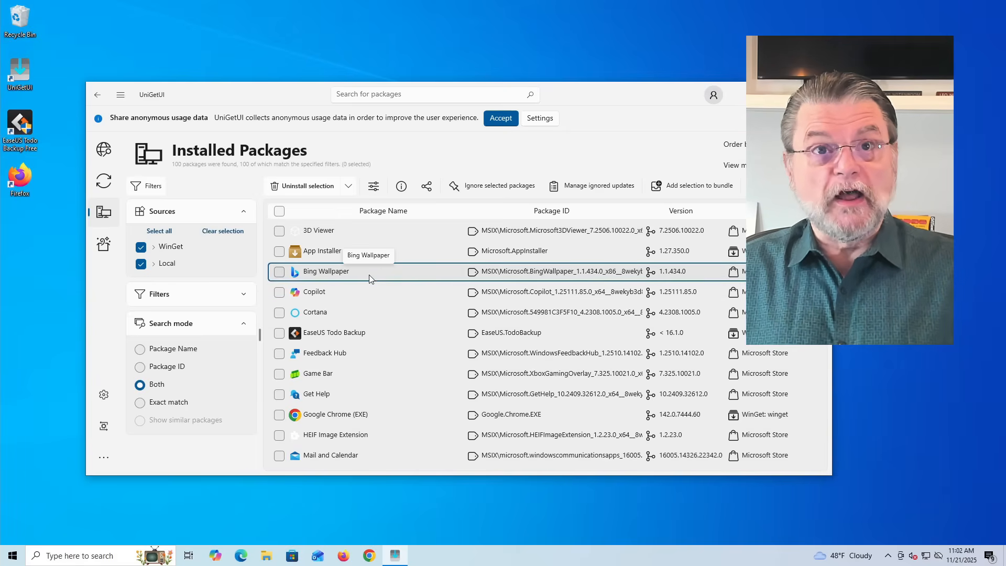
mouse_move(328, 282)
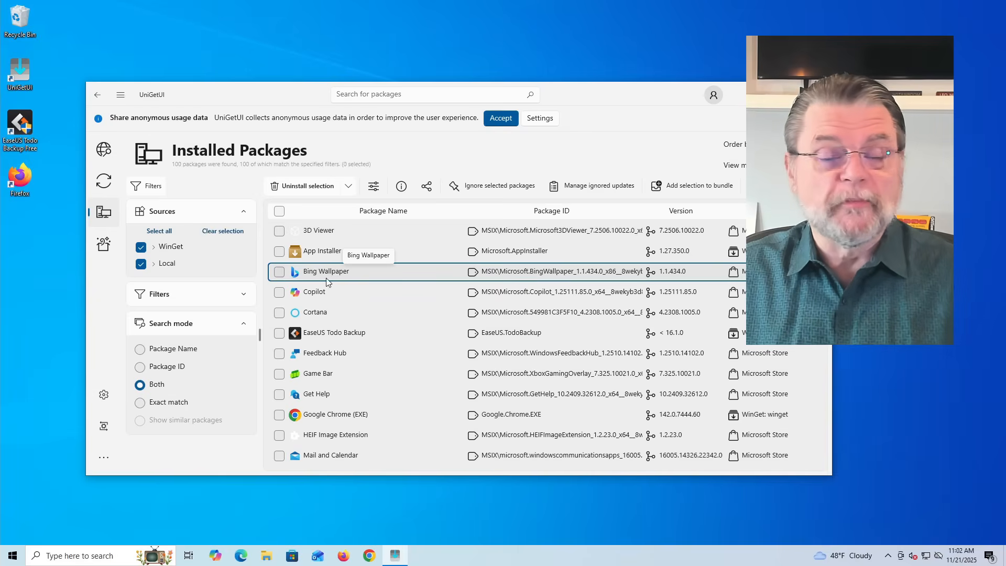
Step: Check Bing Wallpaper as the only selected package in the Installed Packages list
click(279, 270)
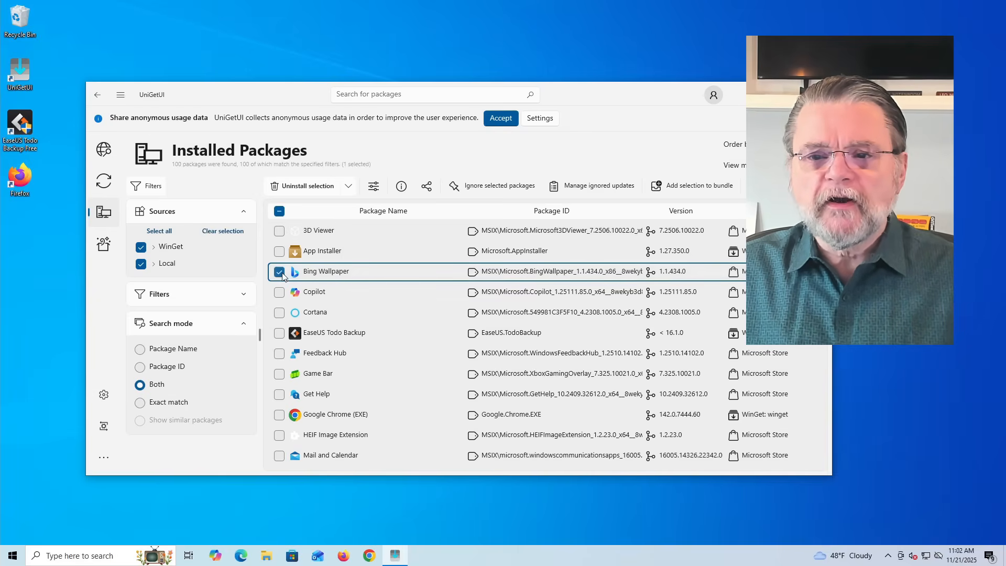
mouse_move(491, 185)
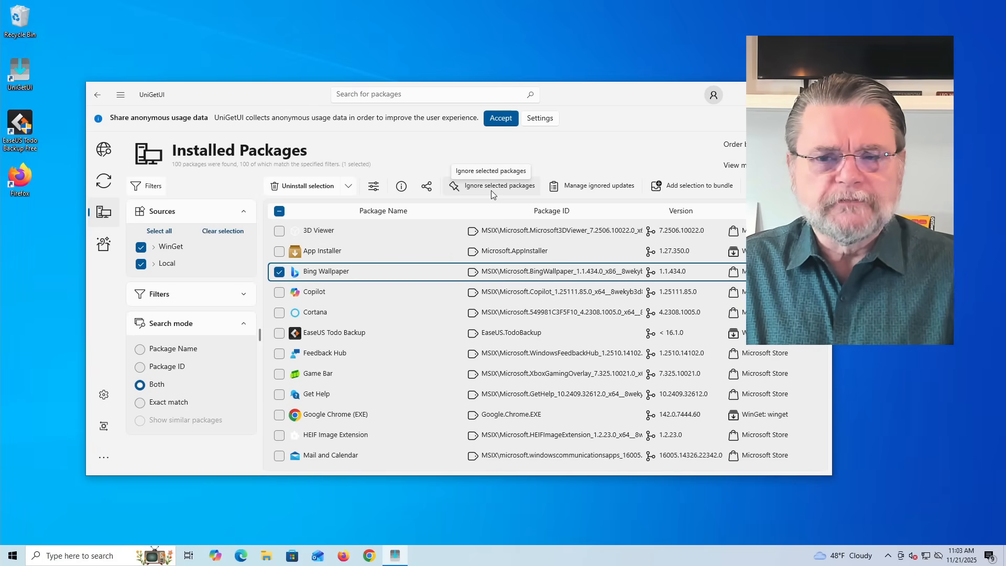
scroll(down, 3)
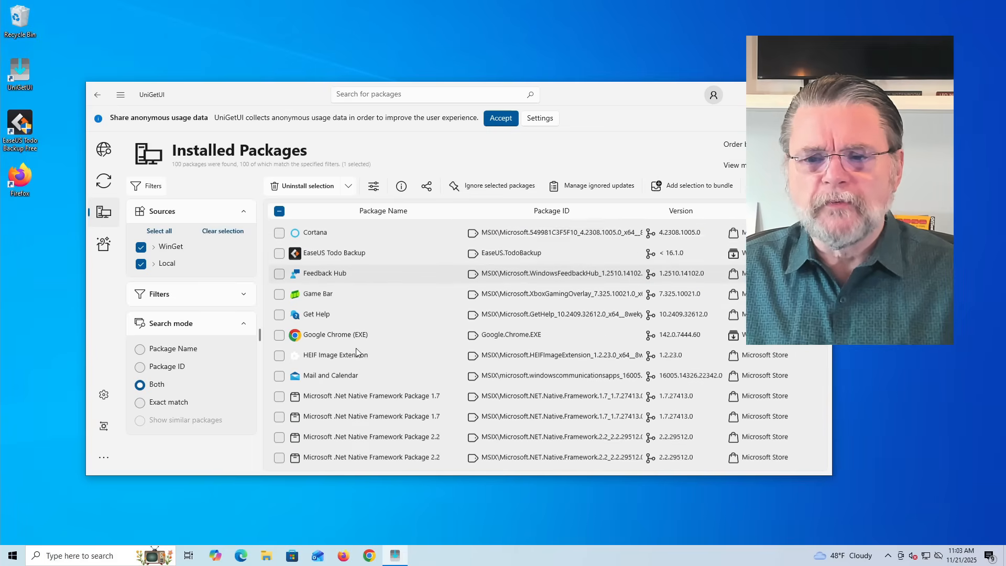
scroll(down, 3)
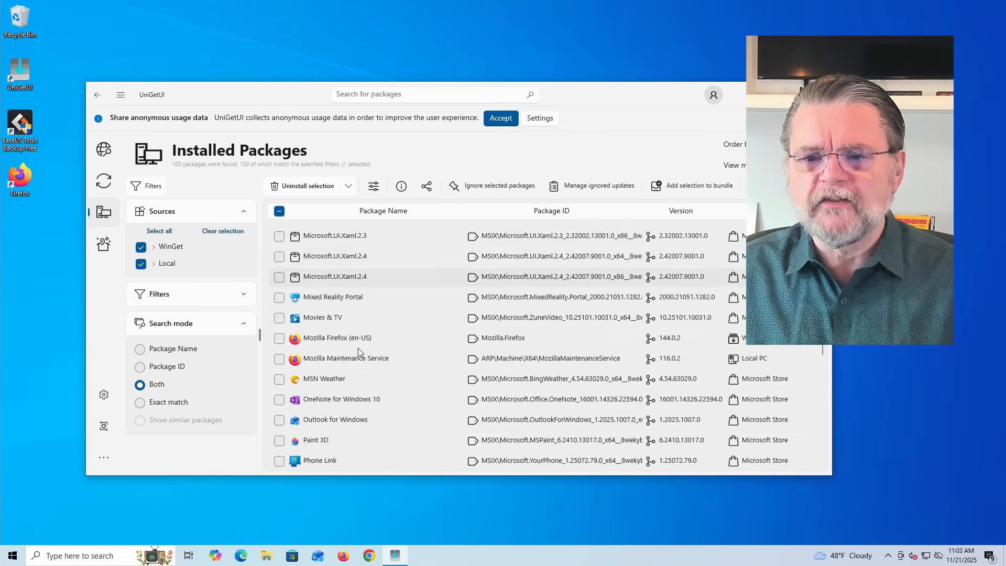
scroll(down, 3)
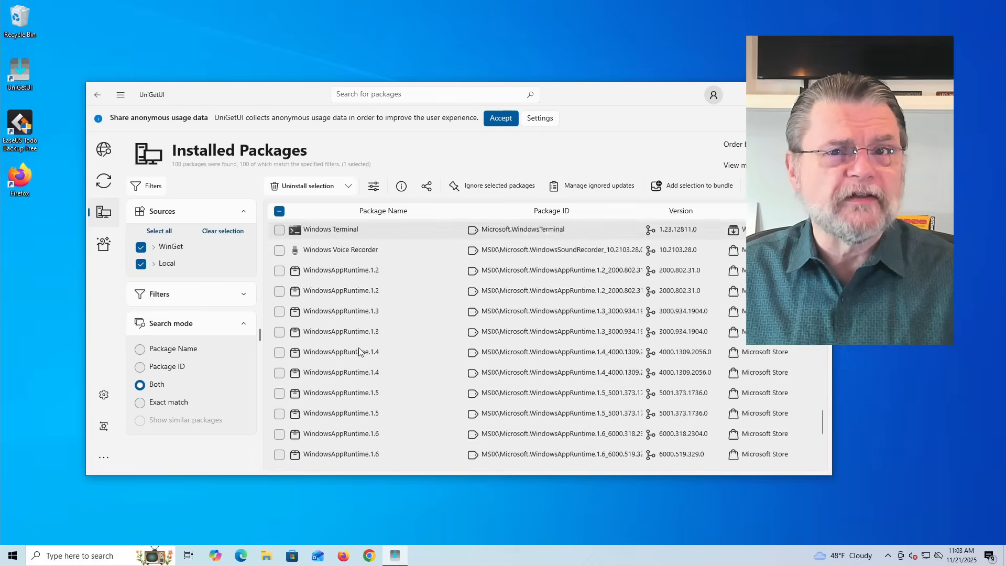
scroll(down, 3)
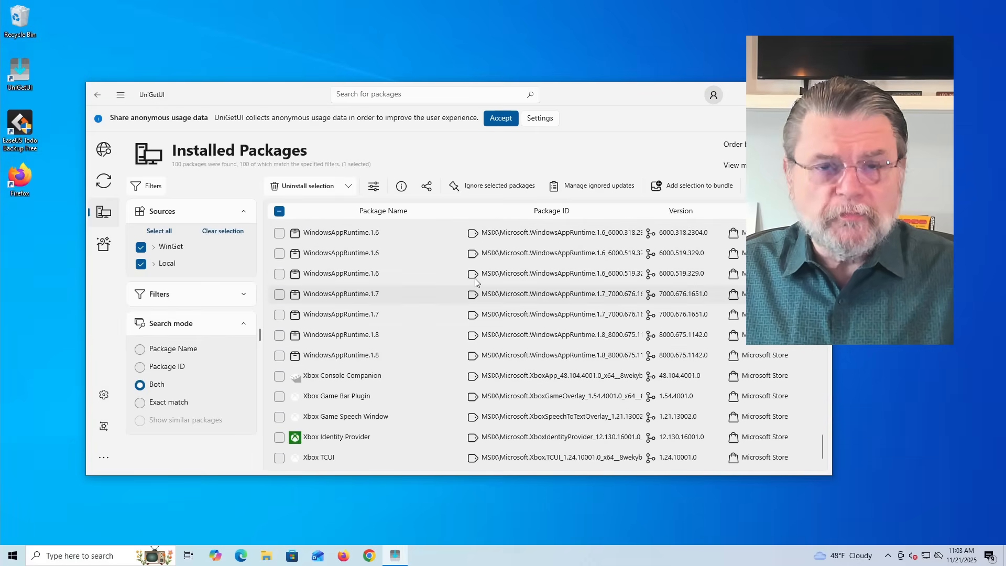
mouse_move(474, 273)
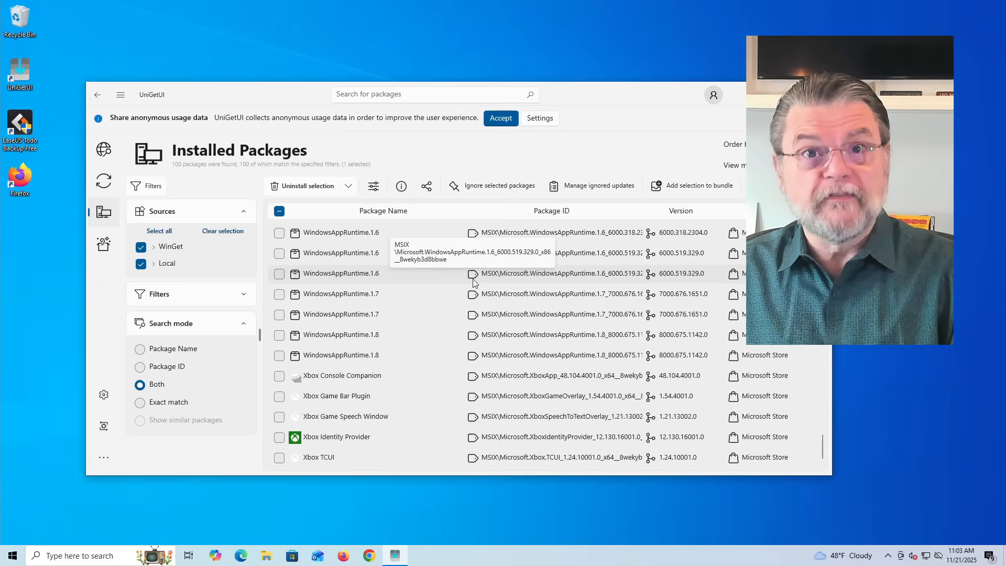
mouse_move(520, 277)
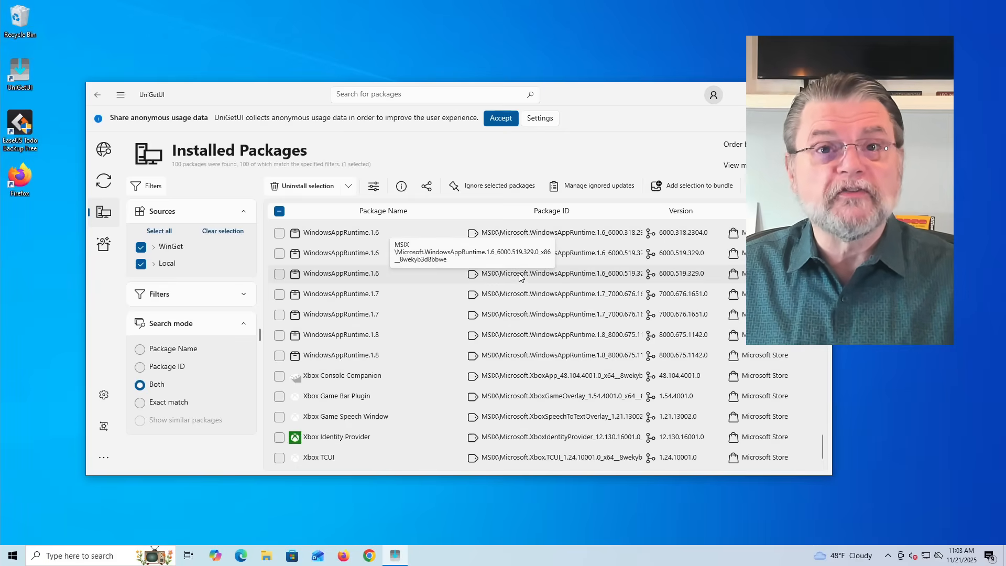
mouse_move(555, 324)
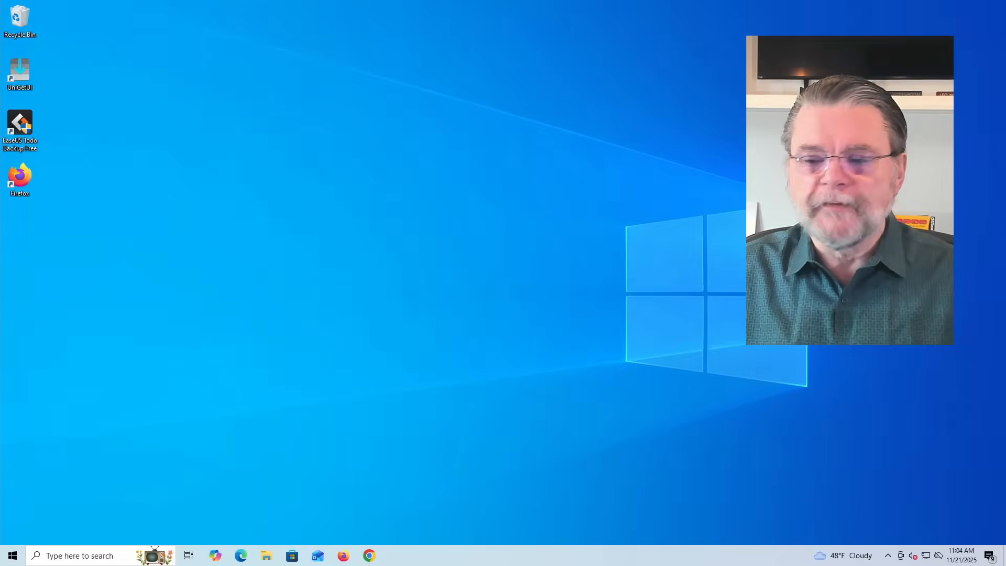
Step: Reveal the hidden system tray icons in the taskbar
click(890, 556)
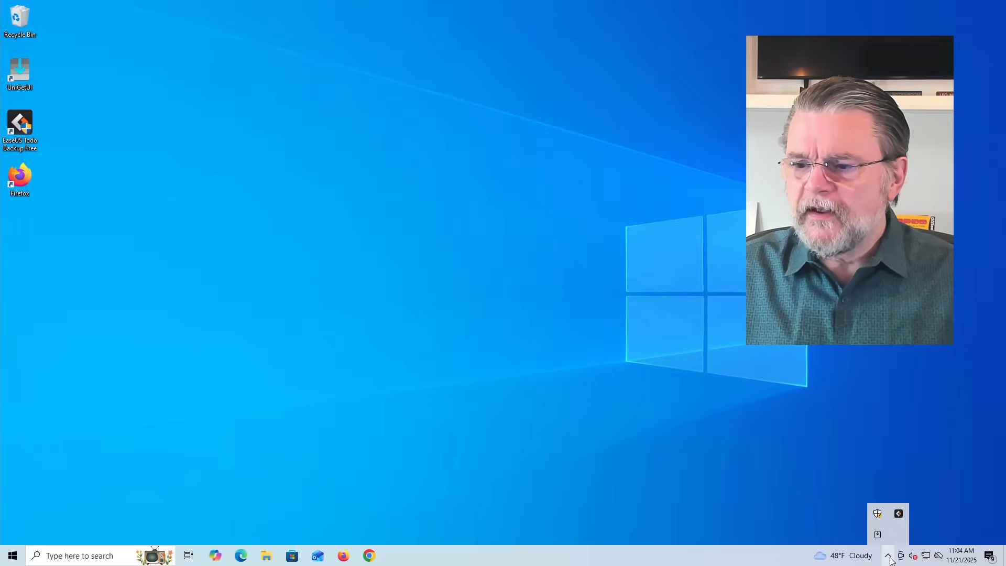